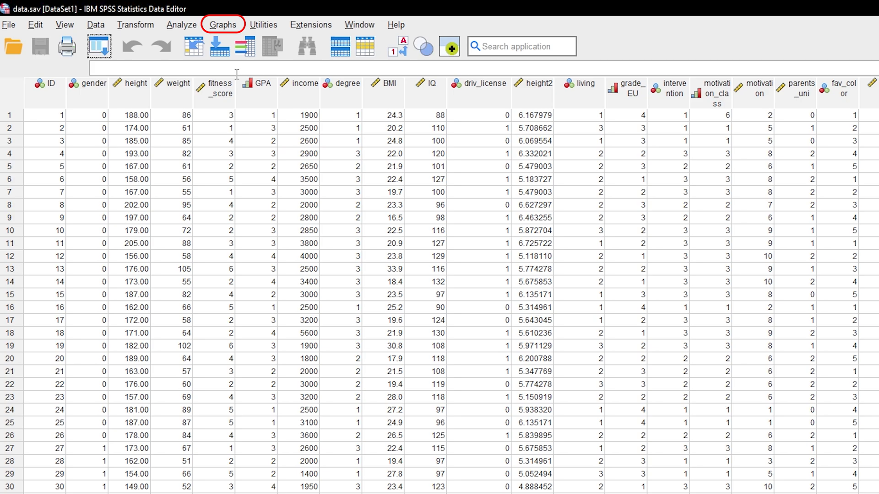
Step: Launch Chart Builder from the Graphs menu
{"action": "left_click", "coordinate": [222, 24]}
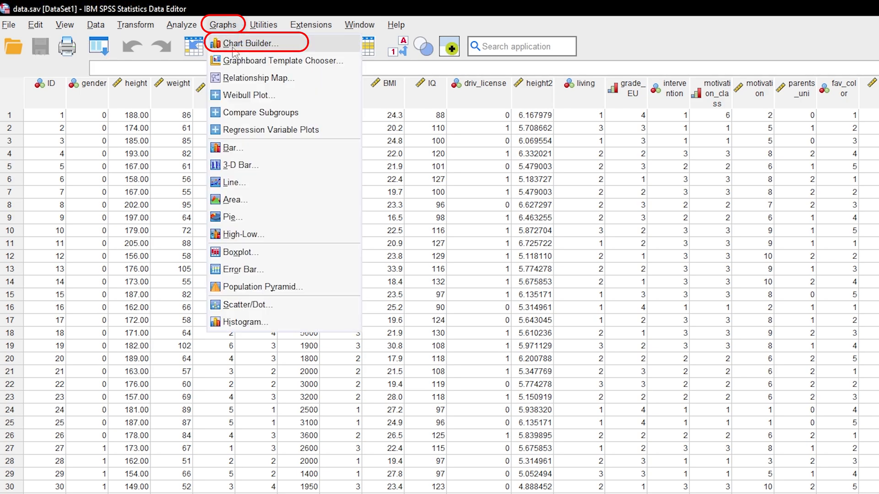
{"action": "left_click", "coordinate": [249, 44]}
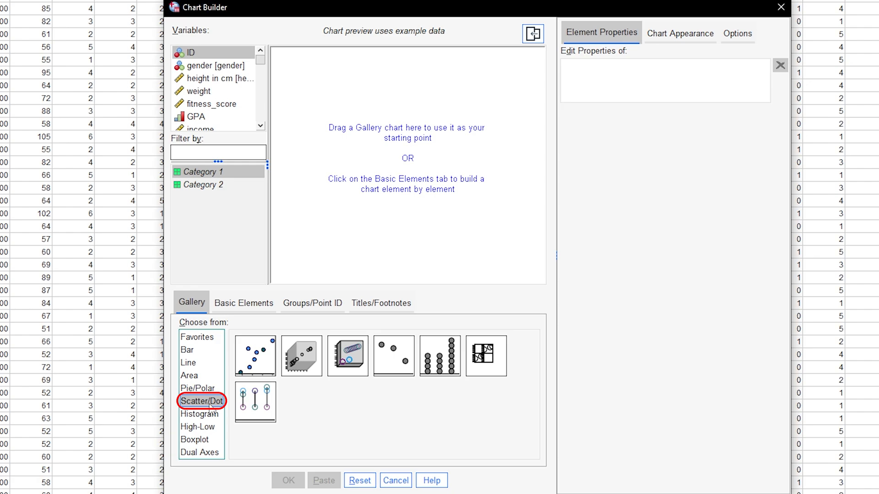
Step: Build a simple scatter with income on the Y-axis and IQ on the X-axis and confirm
{"action": "left_click", "coordinate": [255, 355]}
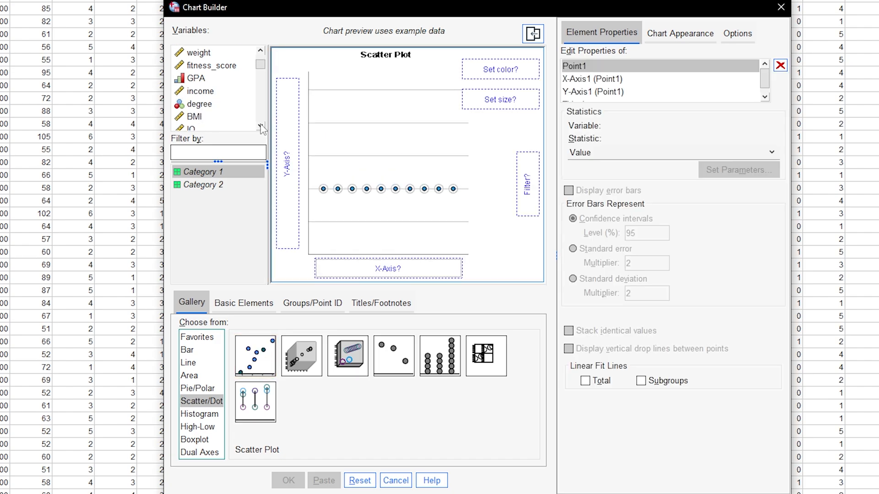
{"action": "left_click_drag", "start_coordinate": [201, 91], "coordinate": [288, 163]}
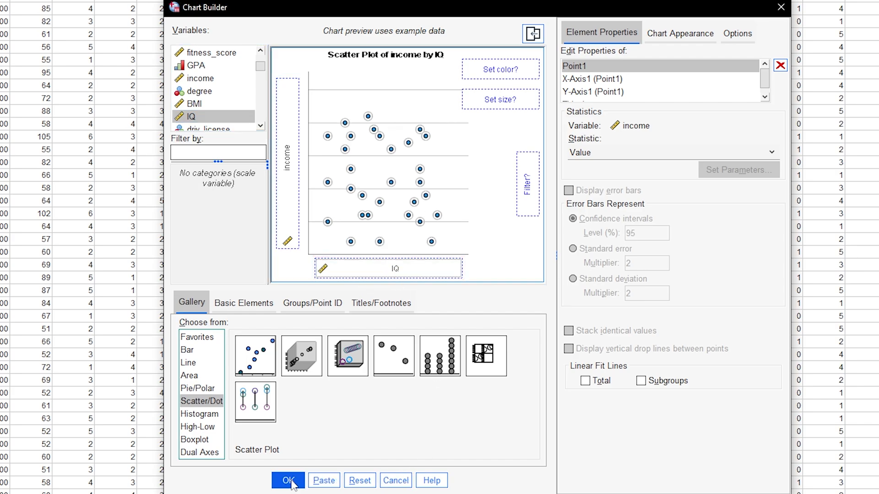
{"action": "left_click", "coordinate": [287, 480]}
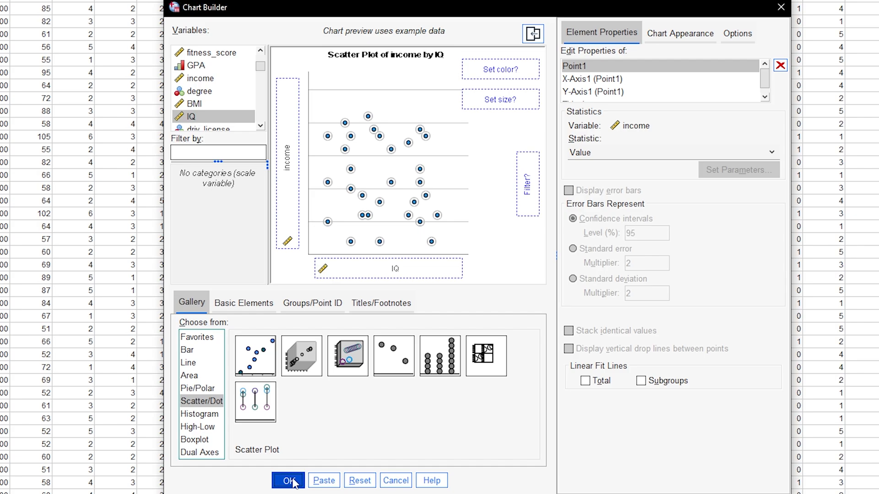
{"action": "left_click", "coordinate": [288, 481]}
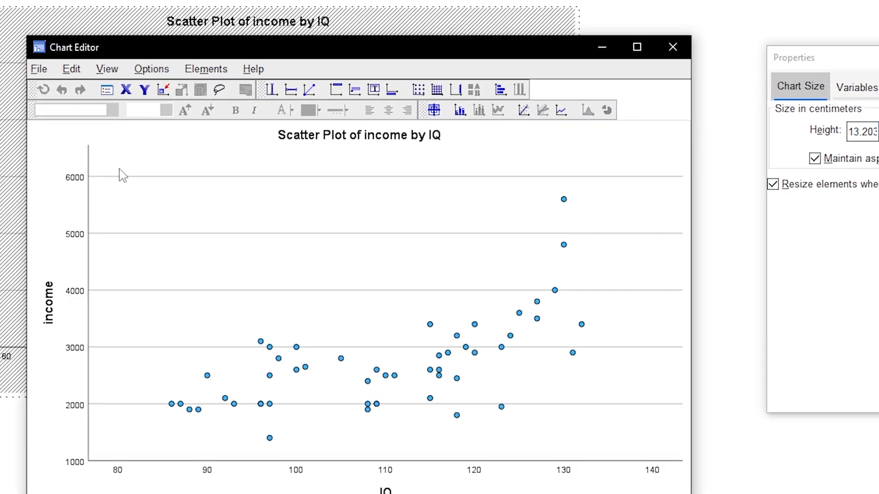
Step: Bring the income-by-IQ scatter plot into the Chart Editor for editing
{"action": "left_click", "coordinate": [529, 78]}
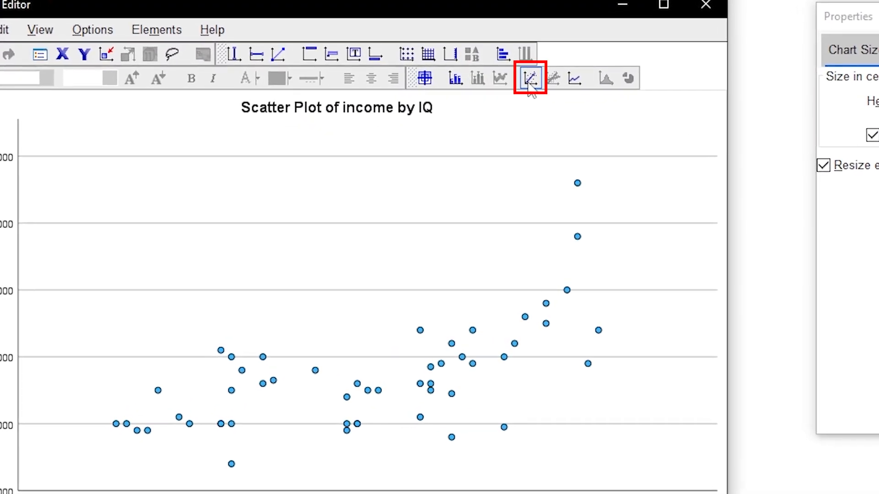
Step: Add a linear fit line at Total with attached label, showing R² 0.410 and y=-1.41E3+37.37*x
{"action": "left_click", "coordinate": [529, 77]}
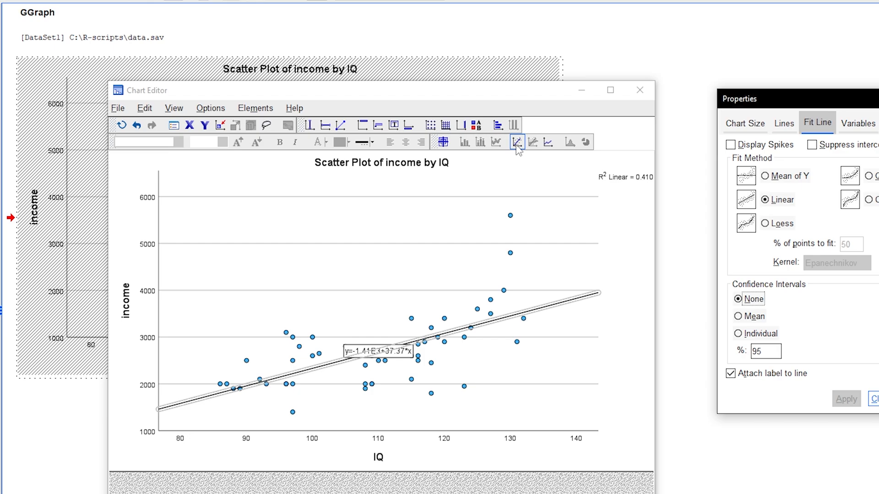
{"action": "left_click", "coordinate": [640, 91]}
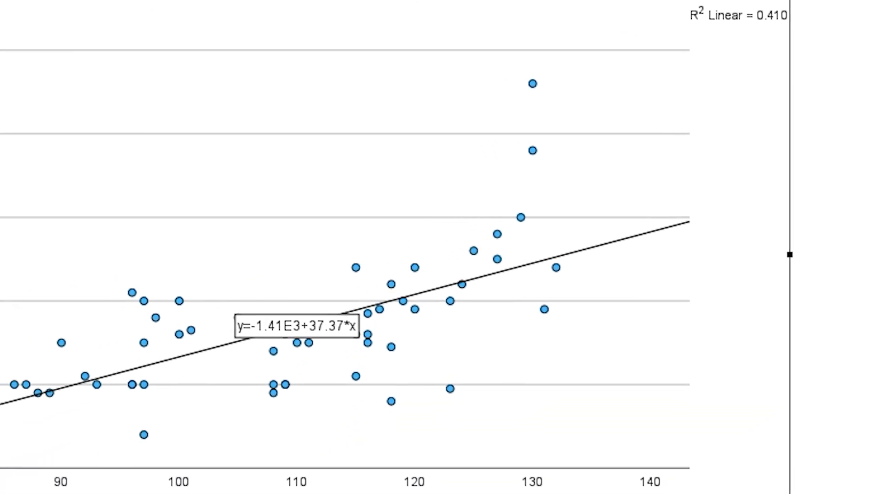
{"action": "left_click", "coordinate": [296, 325]}
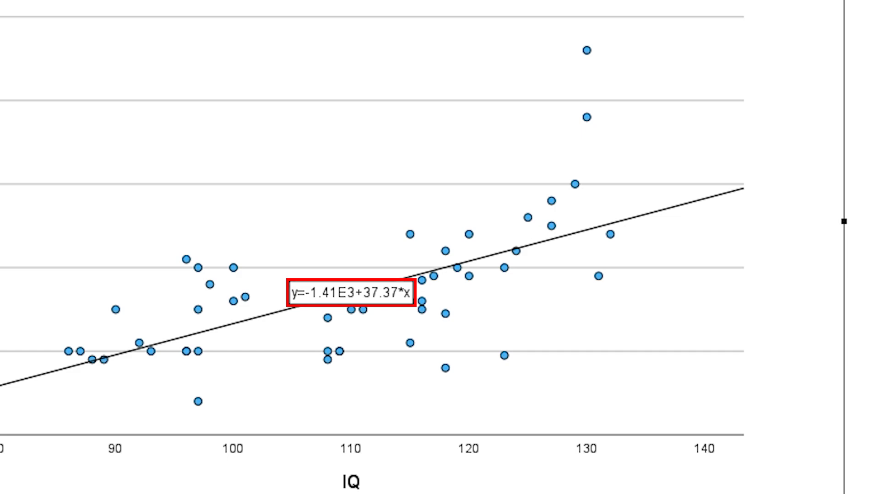